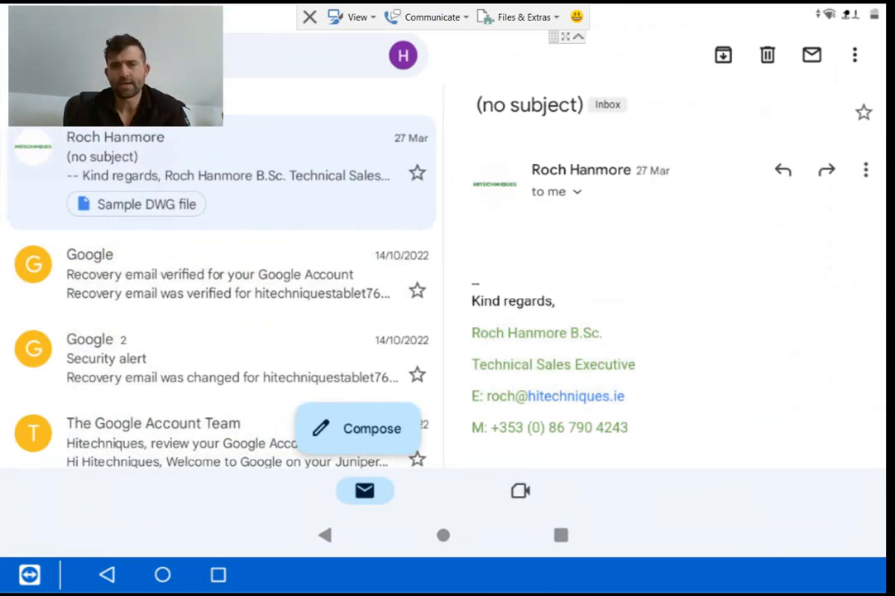
- Scroll down the email and open the 'Sample DWG file.dwg' attachment
scroll("down", 3)
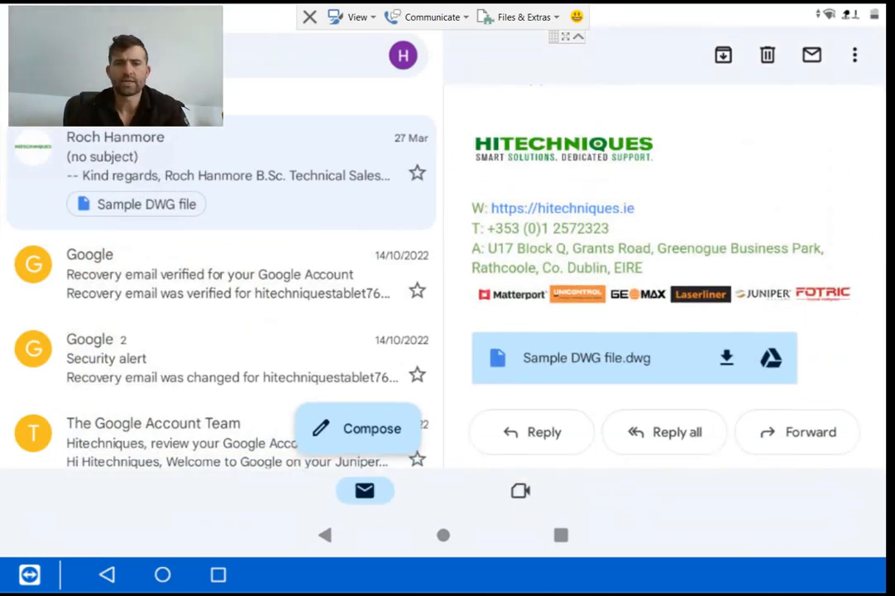
left_click(586, 357)
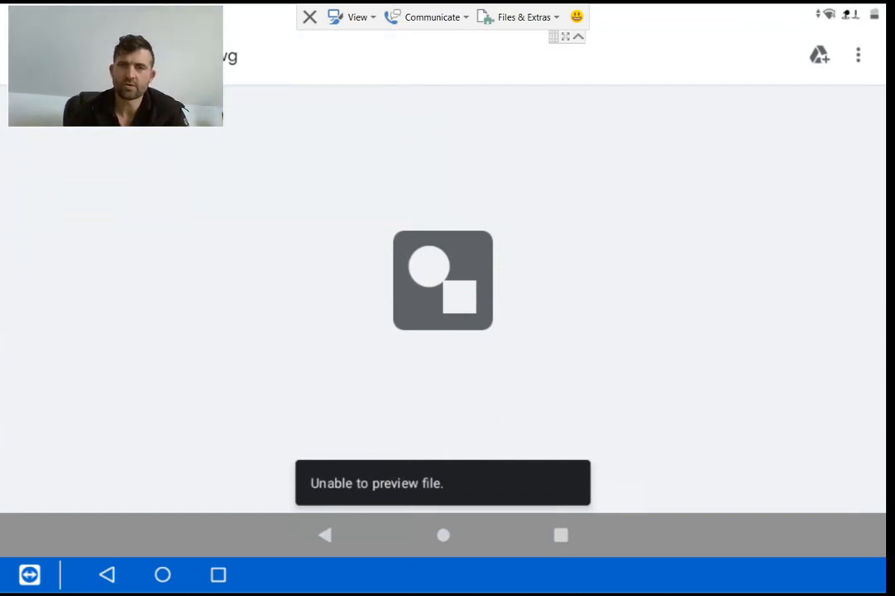
- Download the Sample DWG attachment to the tablet from the overflow menu
left_click(857, 55)
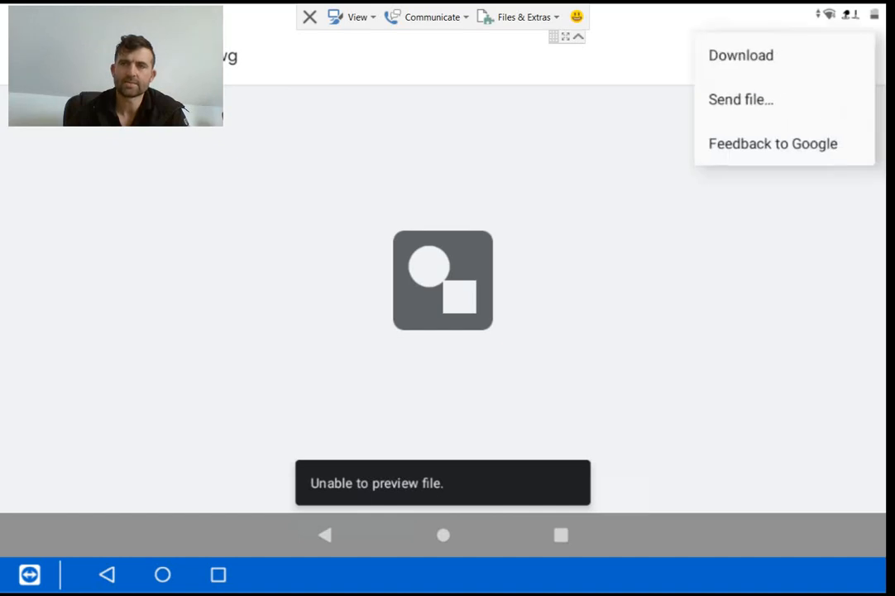
left_click(740, 54)
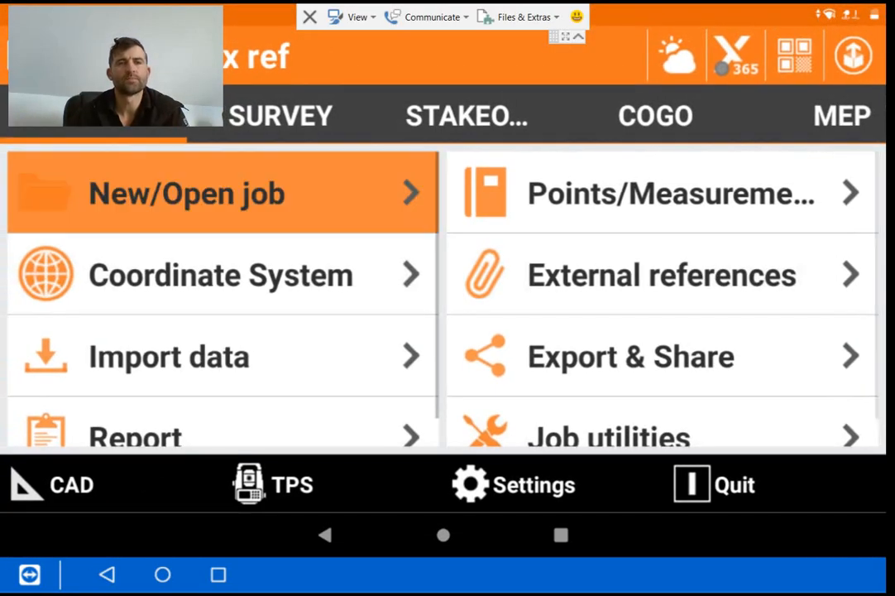
- Create a new X-PAD job named 'Ex ref file' and accept it
left_click(186, 192)
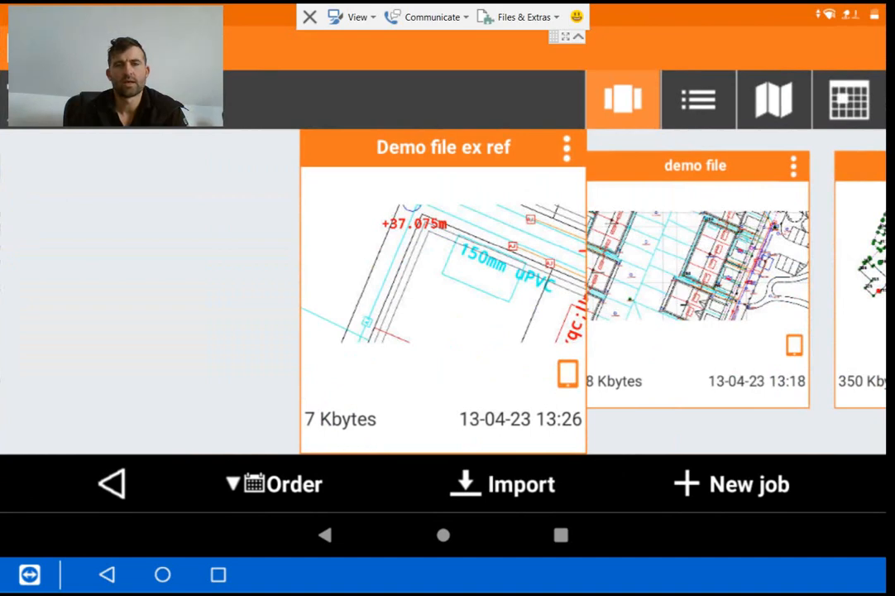
left_click(731, 484)
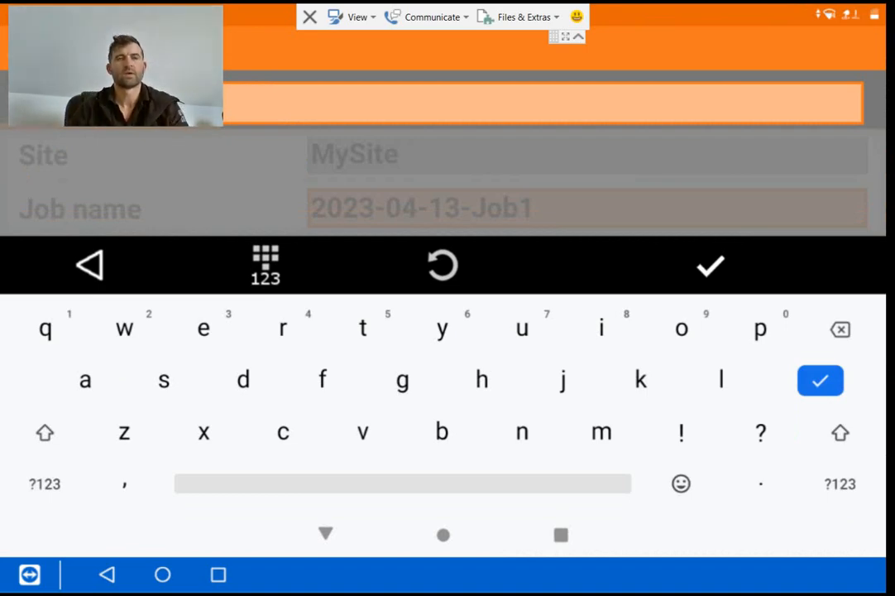
left_click(819, 380)
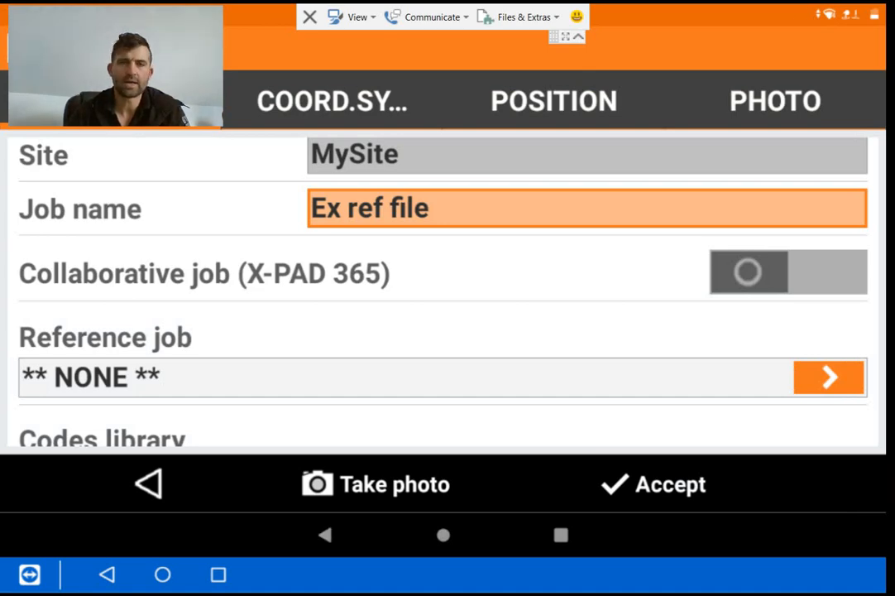
left_click(652, 484)
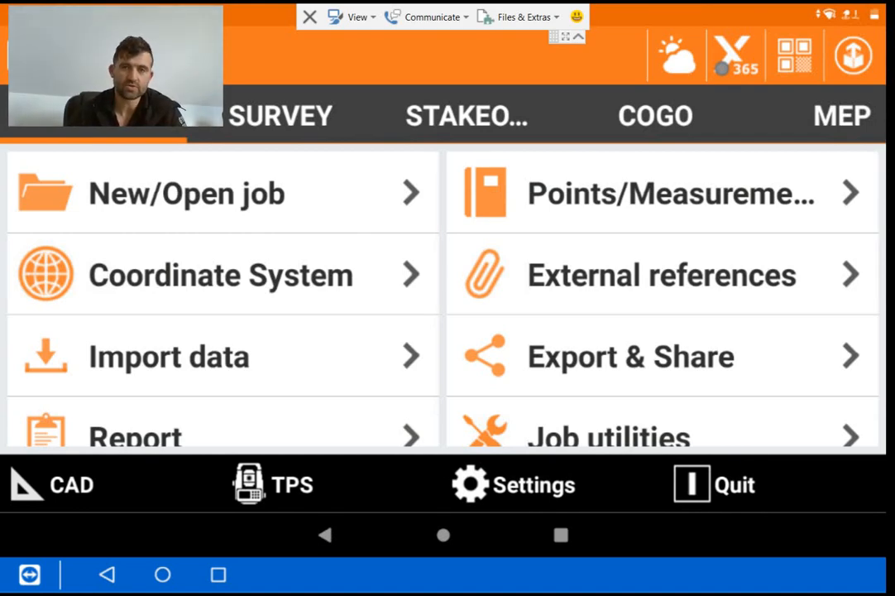
- Add 'Sample DWG file' as an external reference document, then return to the main menu
left_click(662, 274)
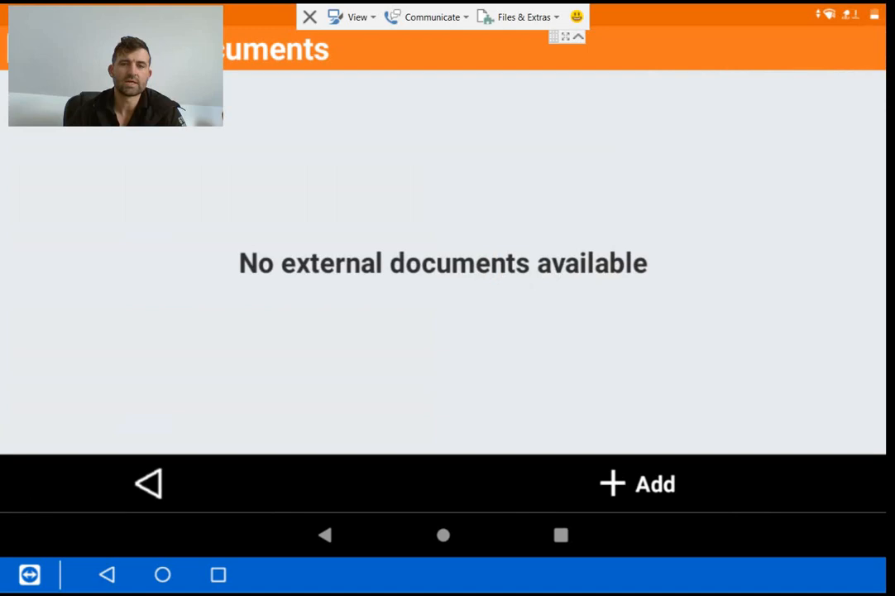
left_click(636, 484)
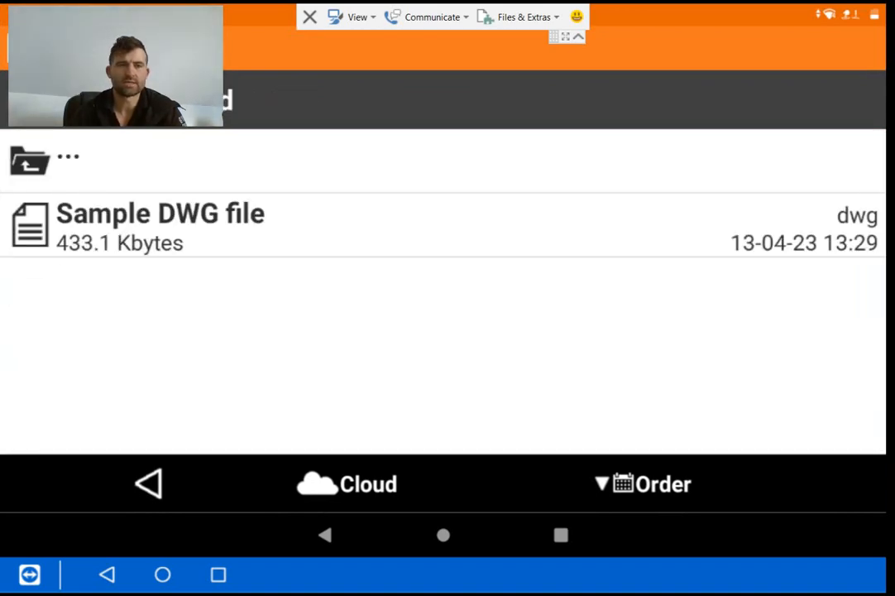
left_click(160, 228)
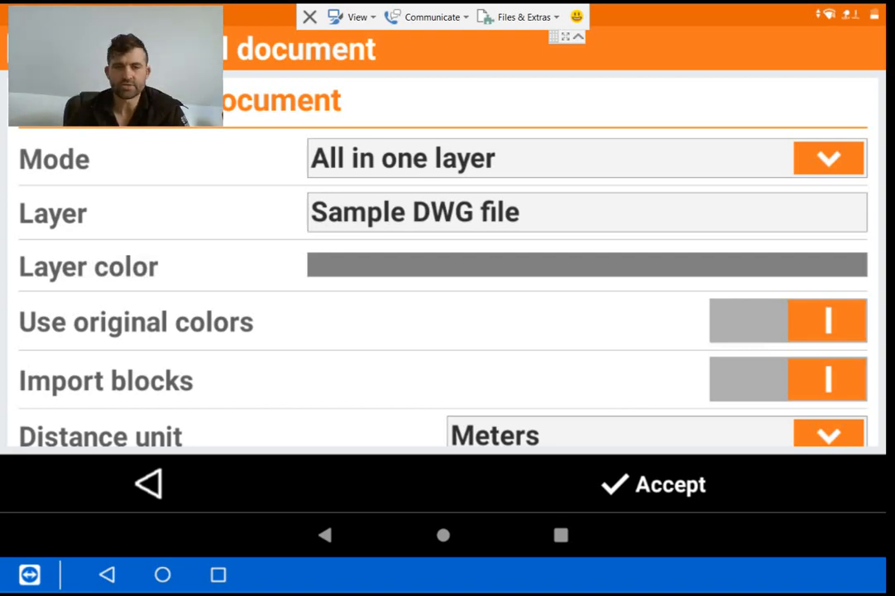
left_click(652, 484)
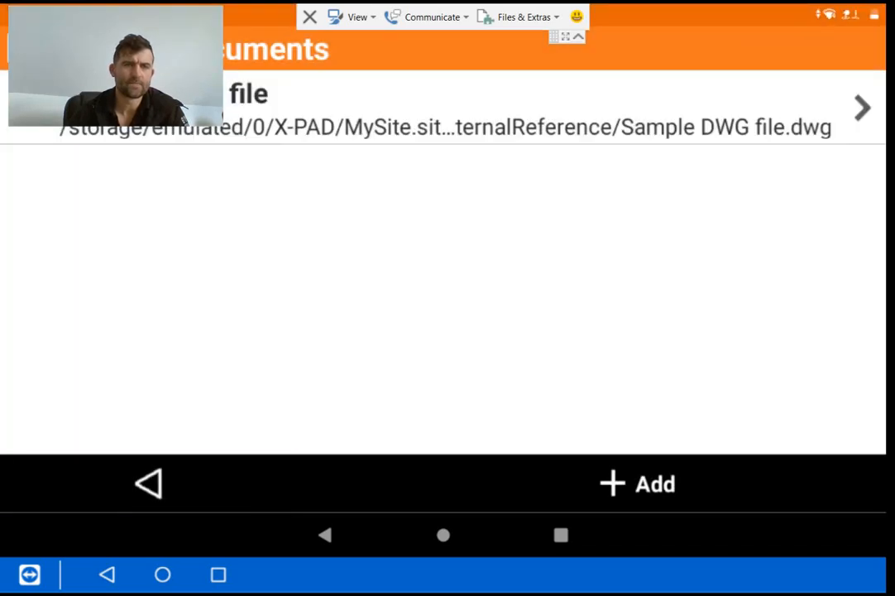
left_click(149, 483)
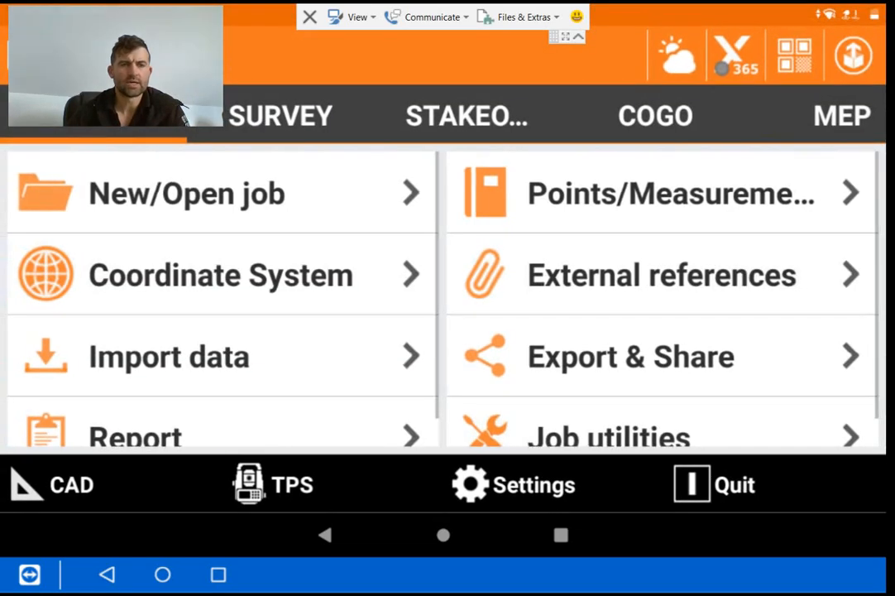
- Open the CAD plan view showing the DWG site plan
left_click(52, 484)
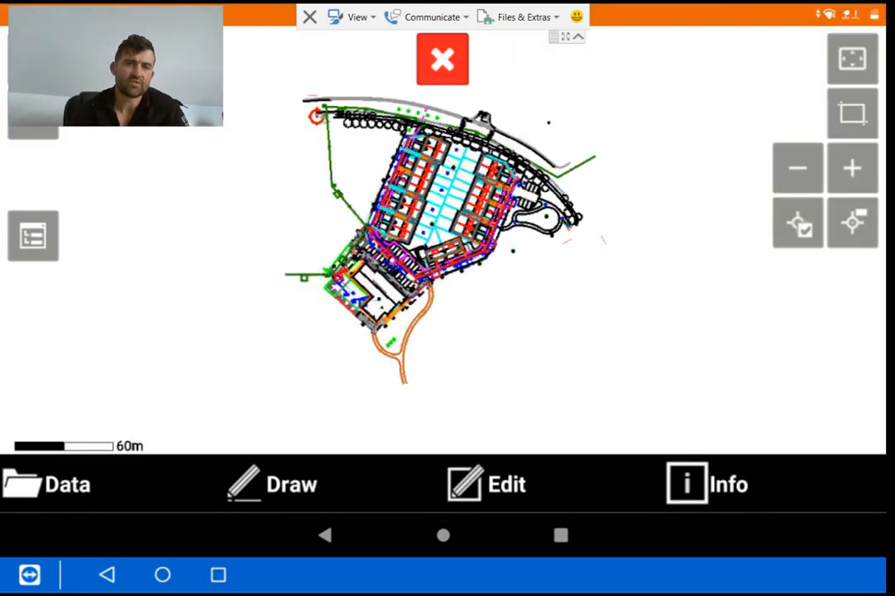
left_click(441, 59)
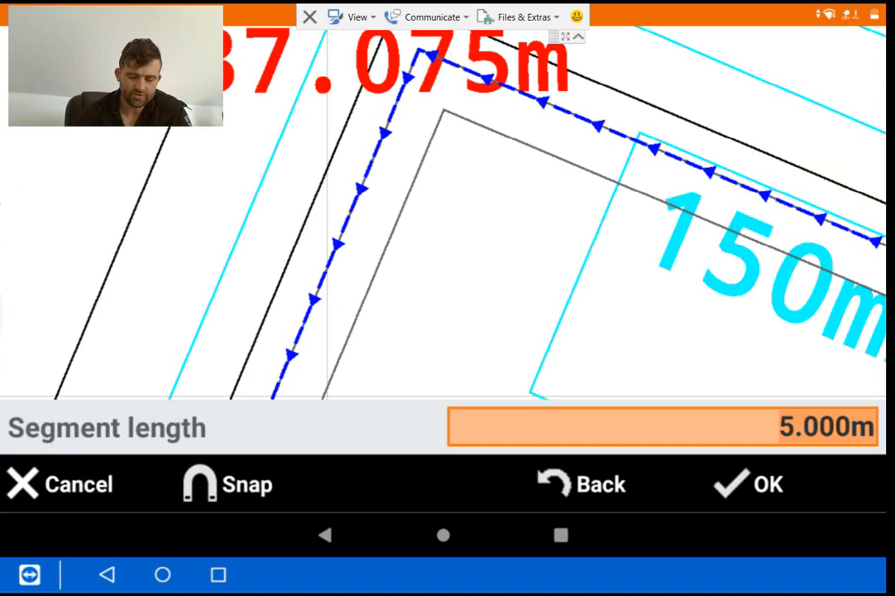
- Create corner points with segment length 0.000 m and first point name 100
left_click(662, 426)
type("0")
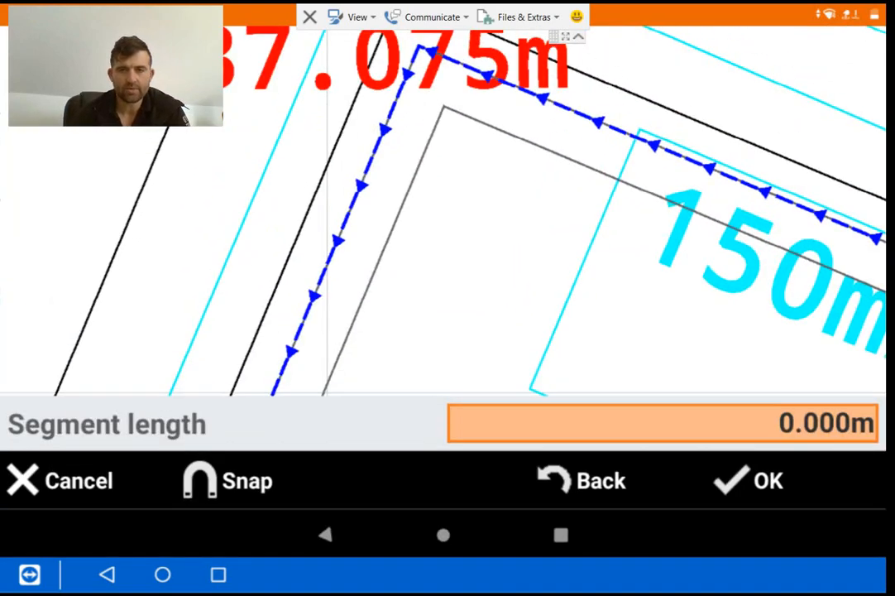
left_click(770, 482)
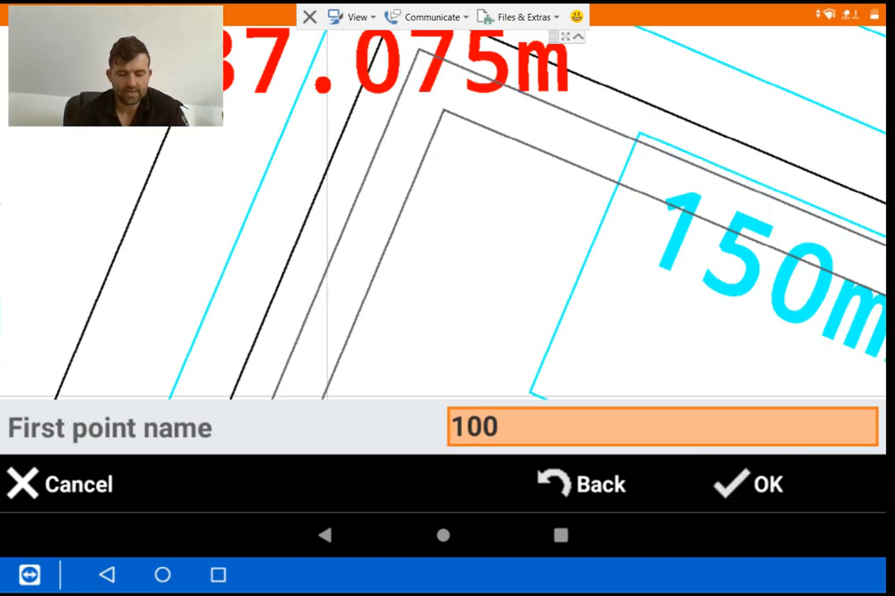
left_click(747, 484)
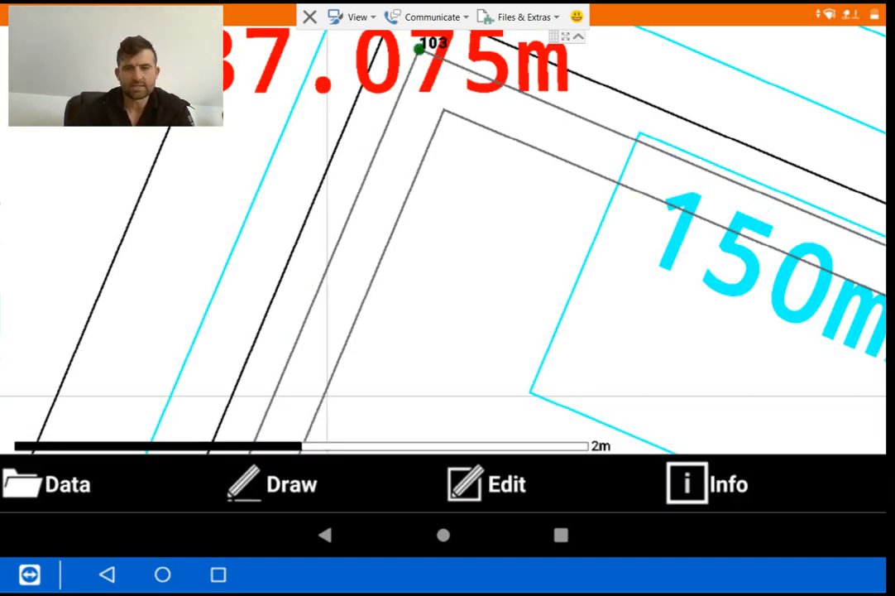